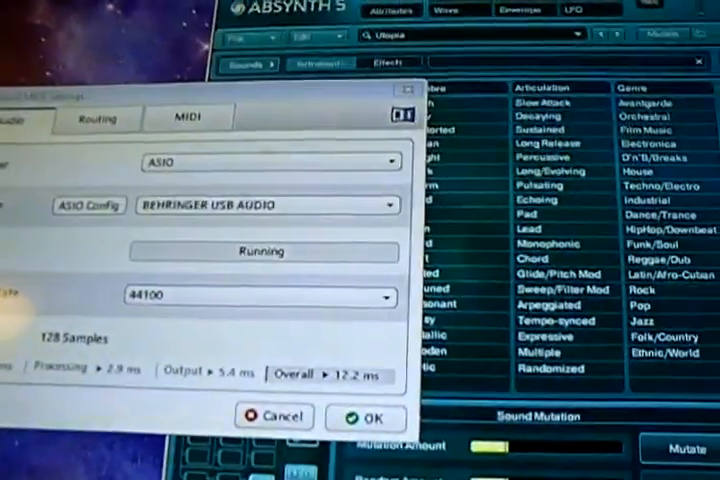
- Set the Behringer USB ASIO driver's system performance from Rapid to Fast, raising latency to 22.4 ms
click(88, 204)
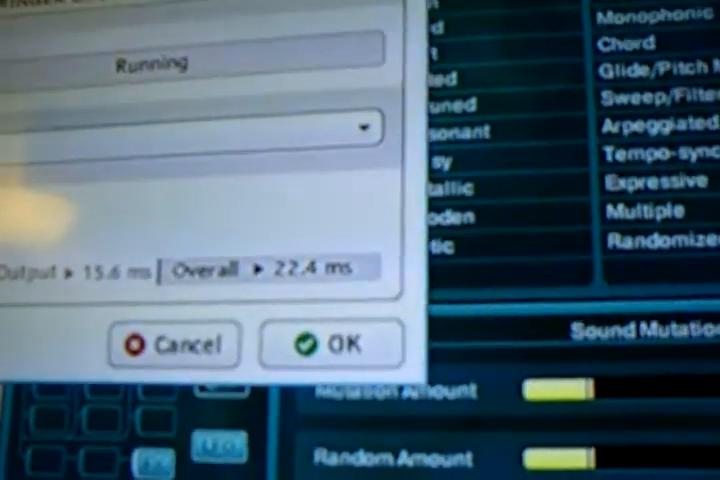
click(331, 343)
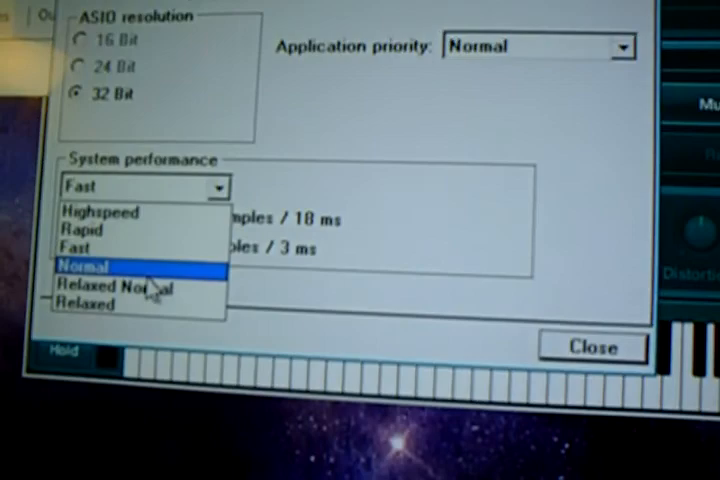
mouse_move(65, 243)
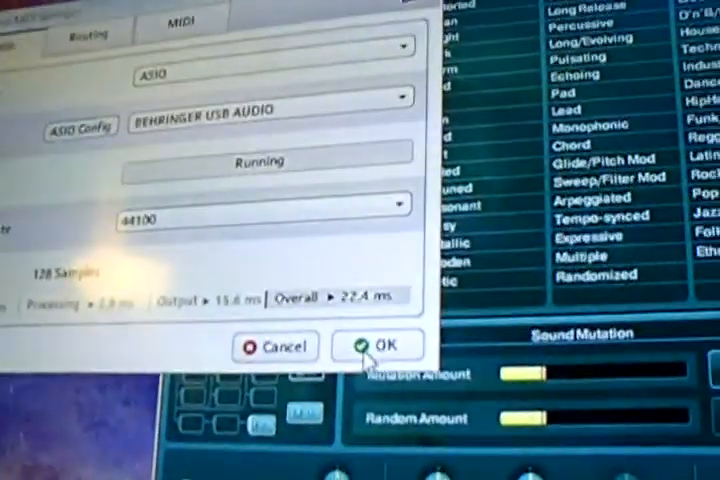
- Accept the Fast performance setting and close Audio and MIDI Settings with OK
click(379, 345)
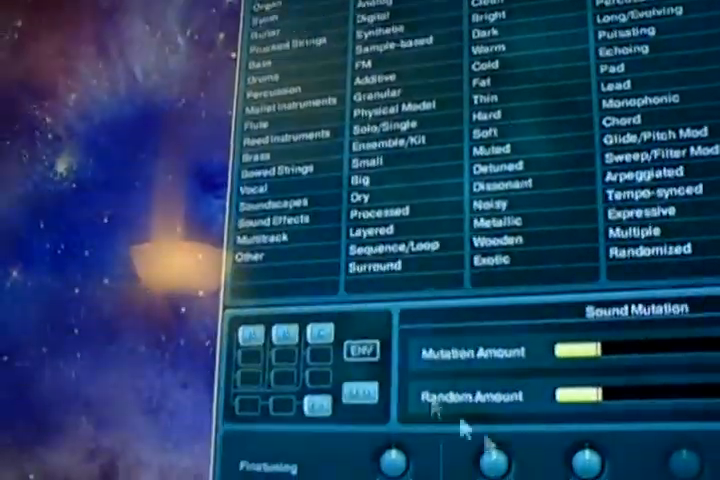